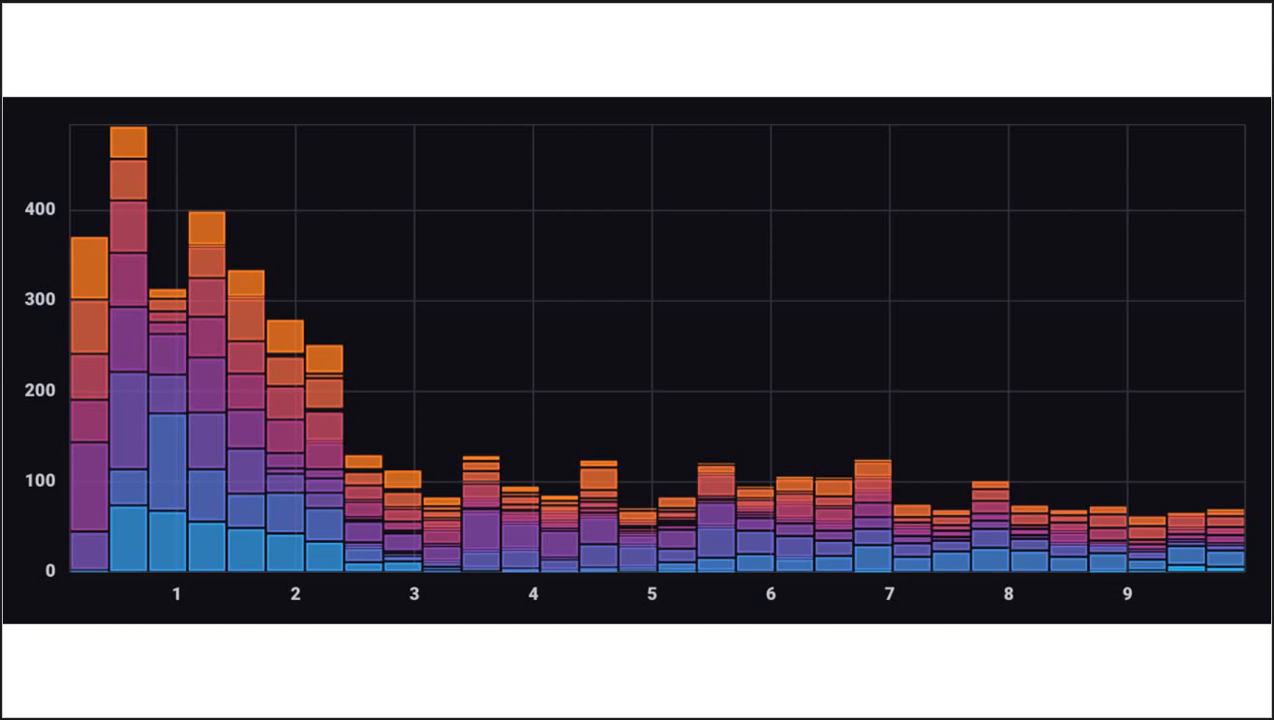
Show the 'Things I don't understand' pie chart slide, then advance to 'Relationships between variables'.
{"action": "left_click", "coordinate": [130, 557]}
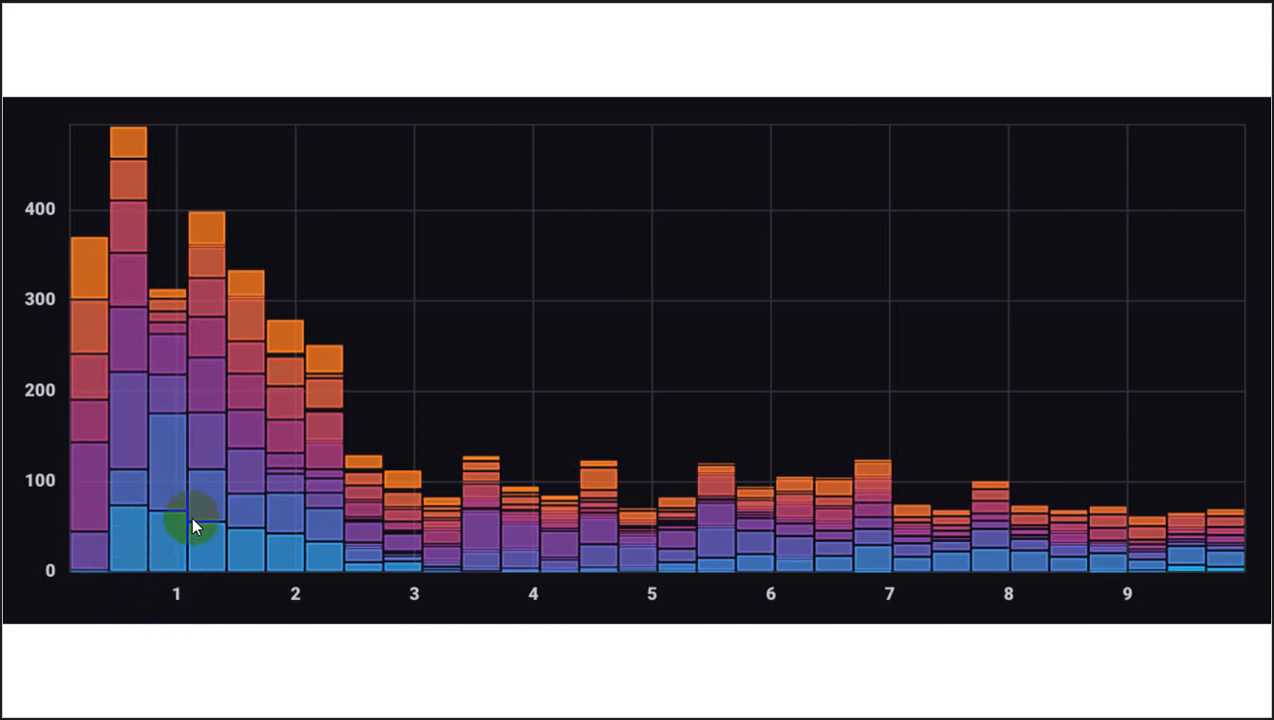
{"action": "mouse_move", "coordinate": [1000, 543]}
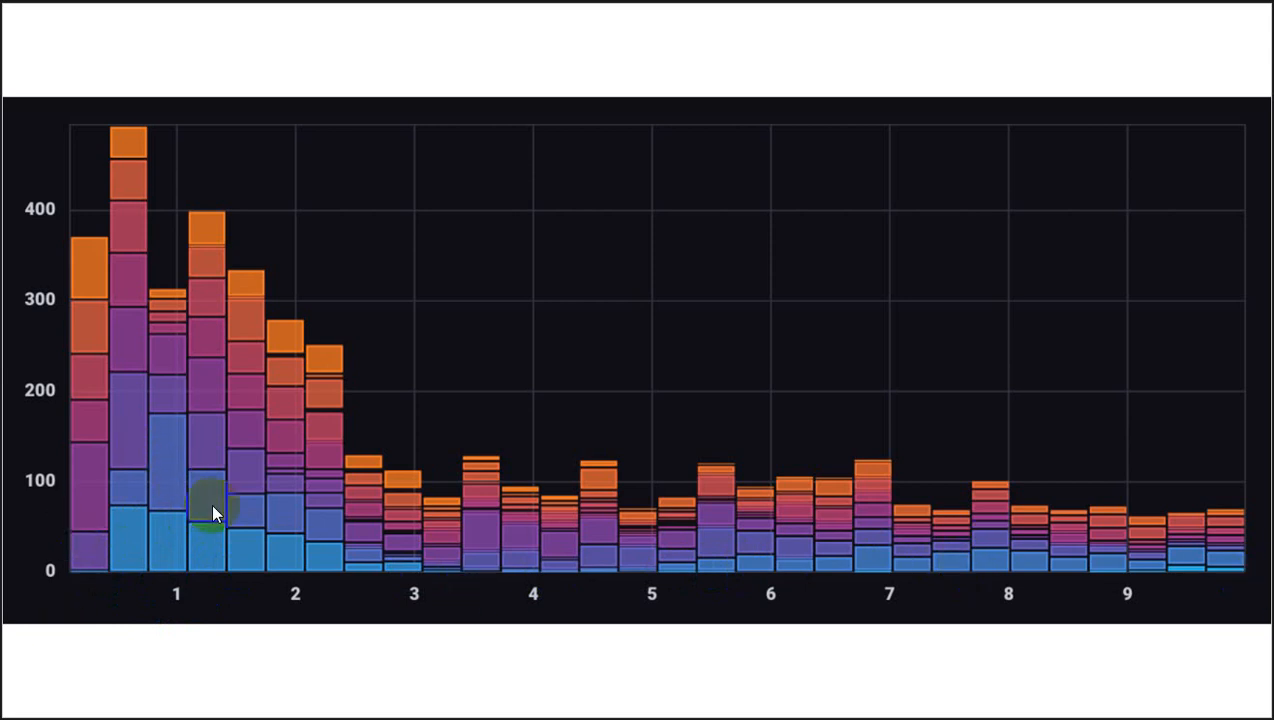
{"action": "mouse_move", "coordinate": [710, 594]}
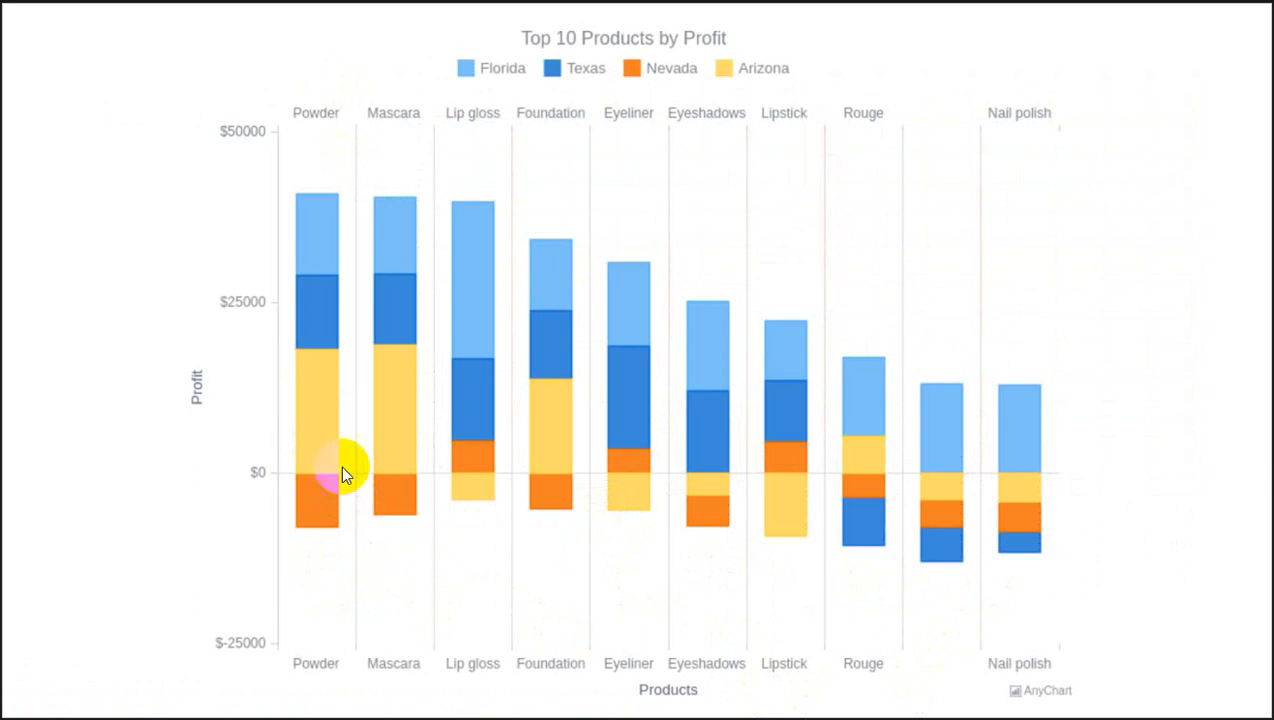
{"action": "mouse_move", "coordinate": [558, 590]}
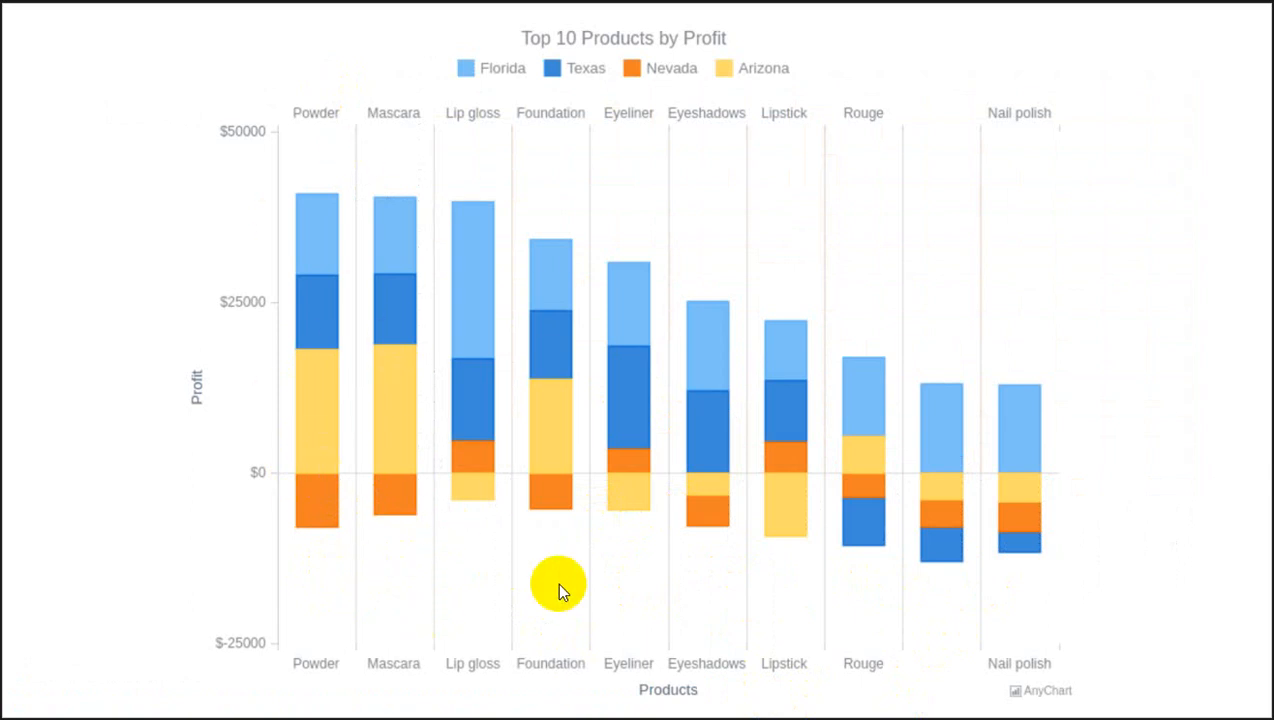
{"action": "mouse_move", "coordinate": [435, 421]}
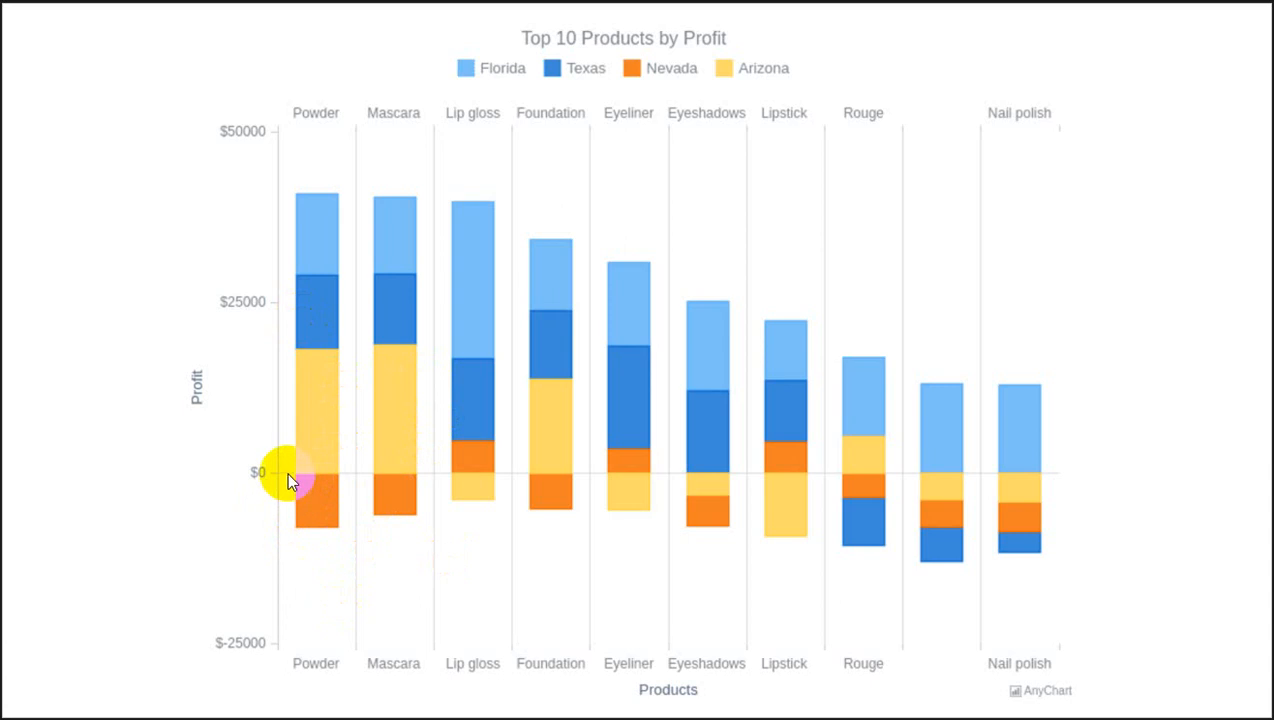
{"action": "mouse_move", "coordinate": [240, 490]}
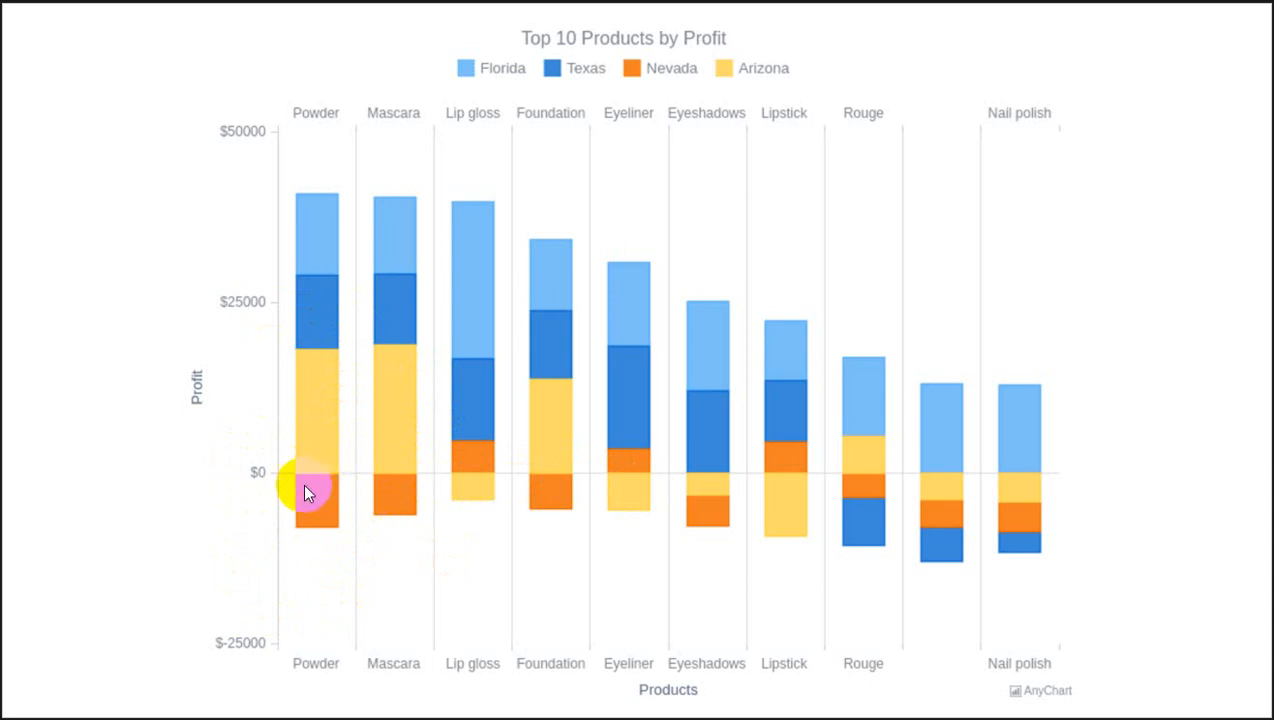
{"action": "mouse_move", "coordinate": [315, 478]}
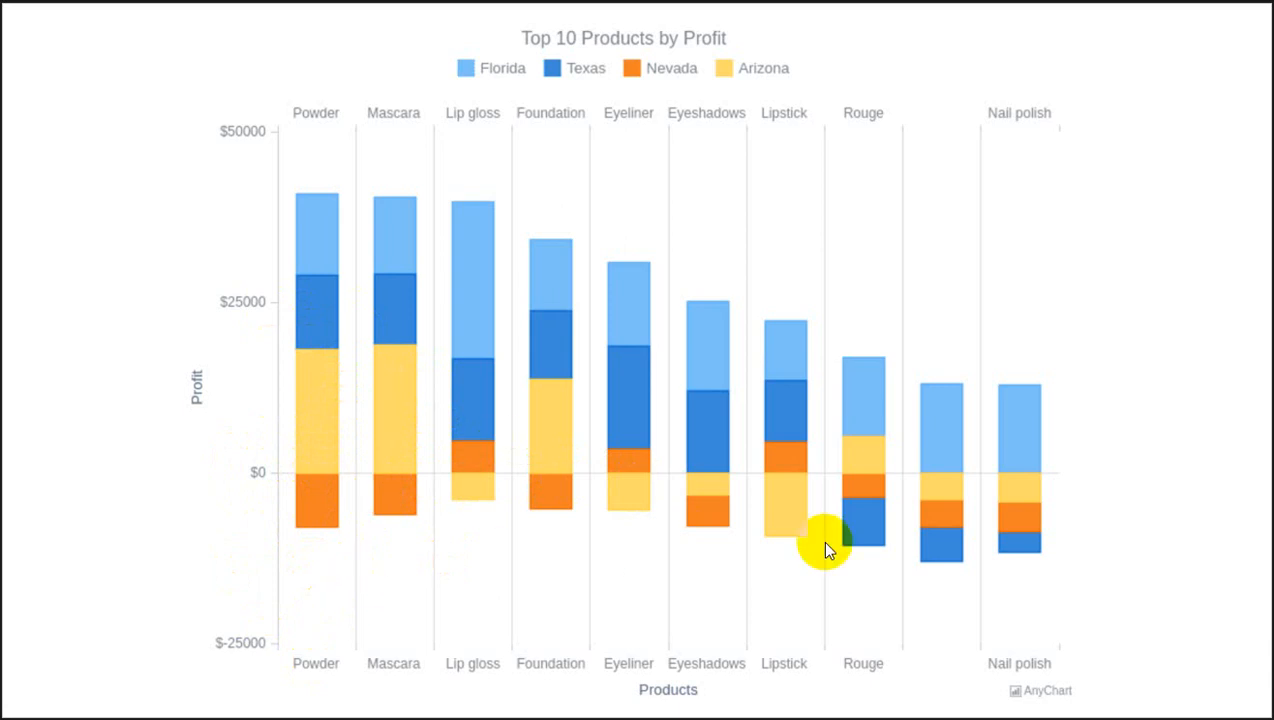
{"action": "mouse_move", "coordinate": [280, 505]}
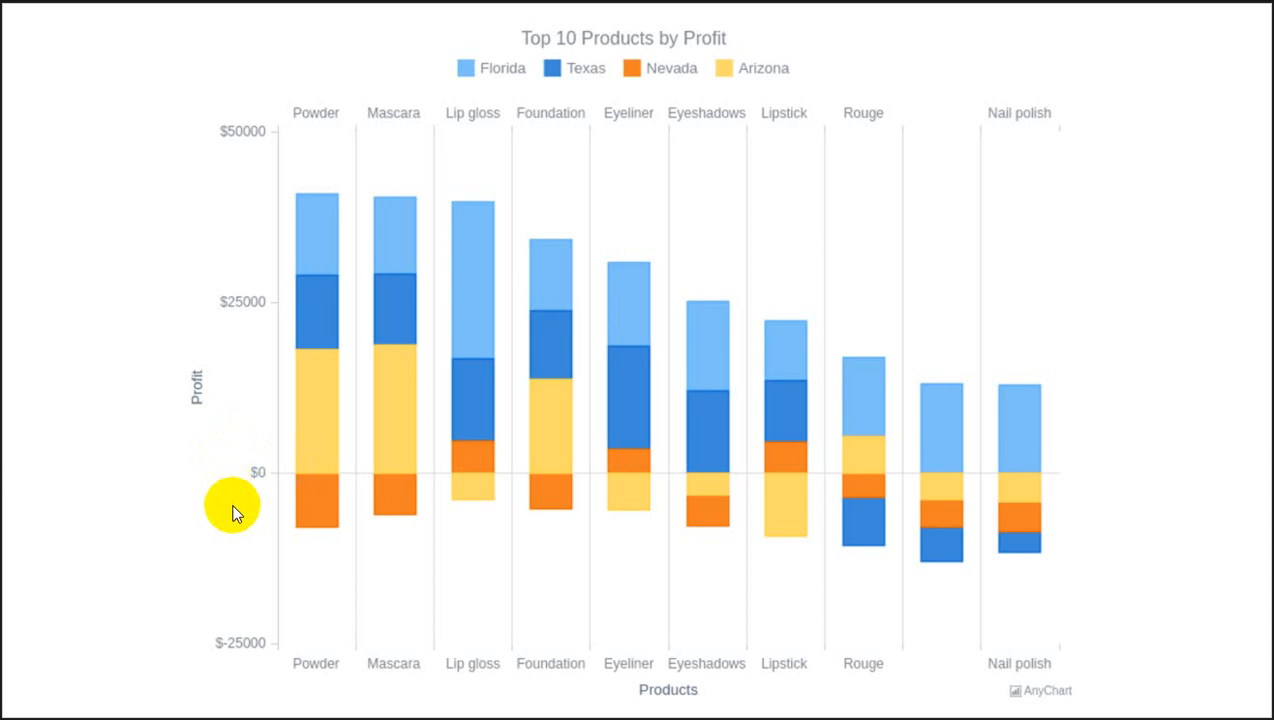
{"action": "mouse_move", "coordinate": [175, 526]}
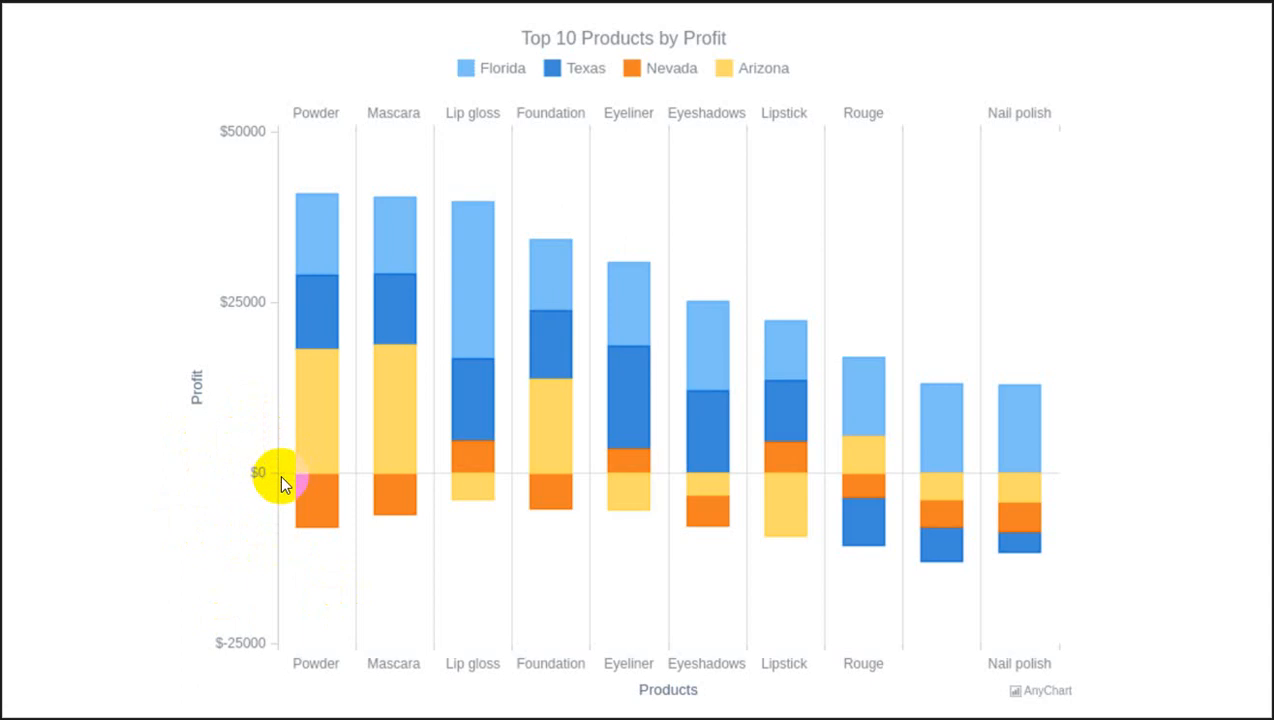
{"action": "mouse_move", "coordinate": [933, 590]}
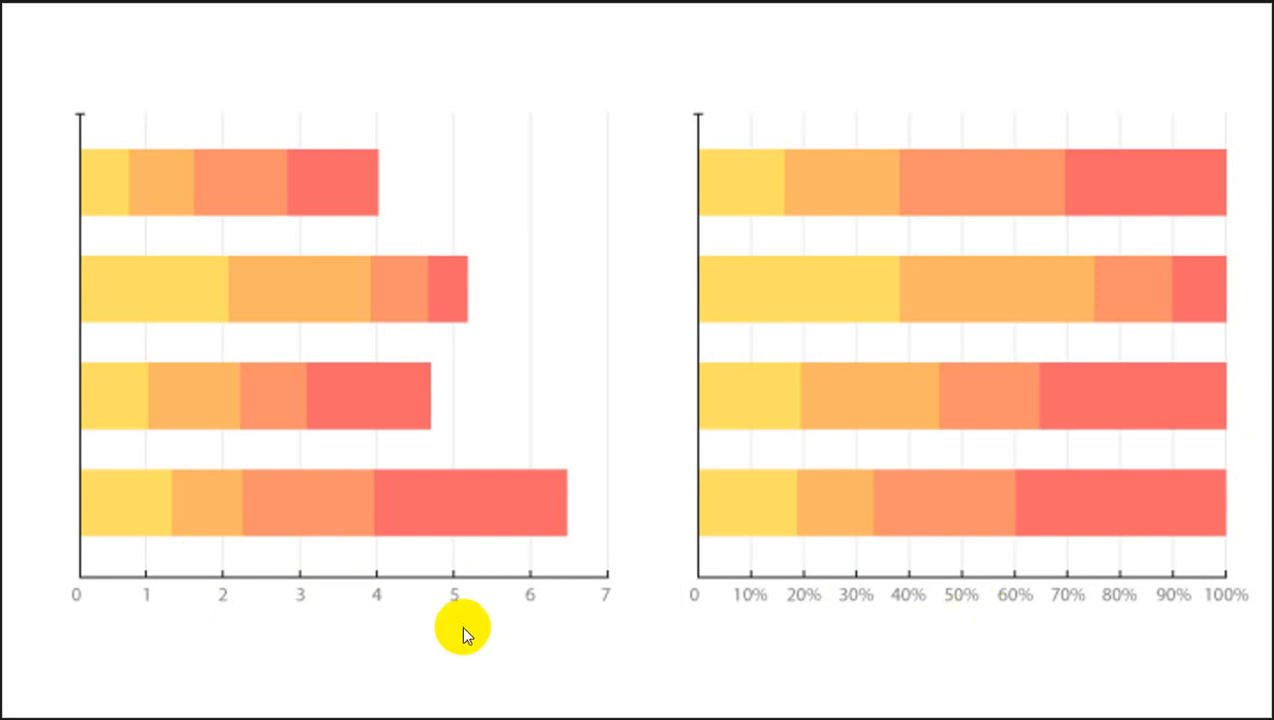
{"action": "mouse_move", "coordinate": [568, 558]}
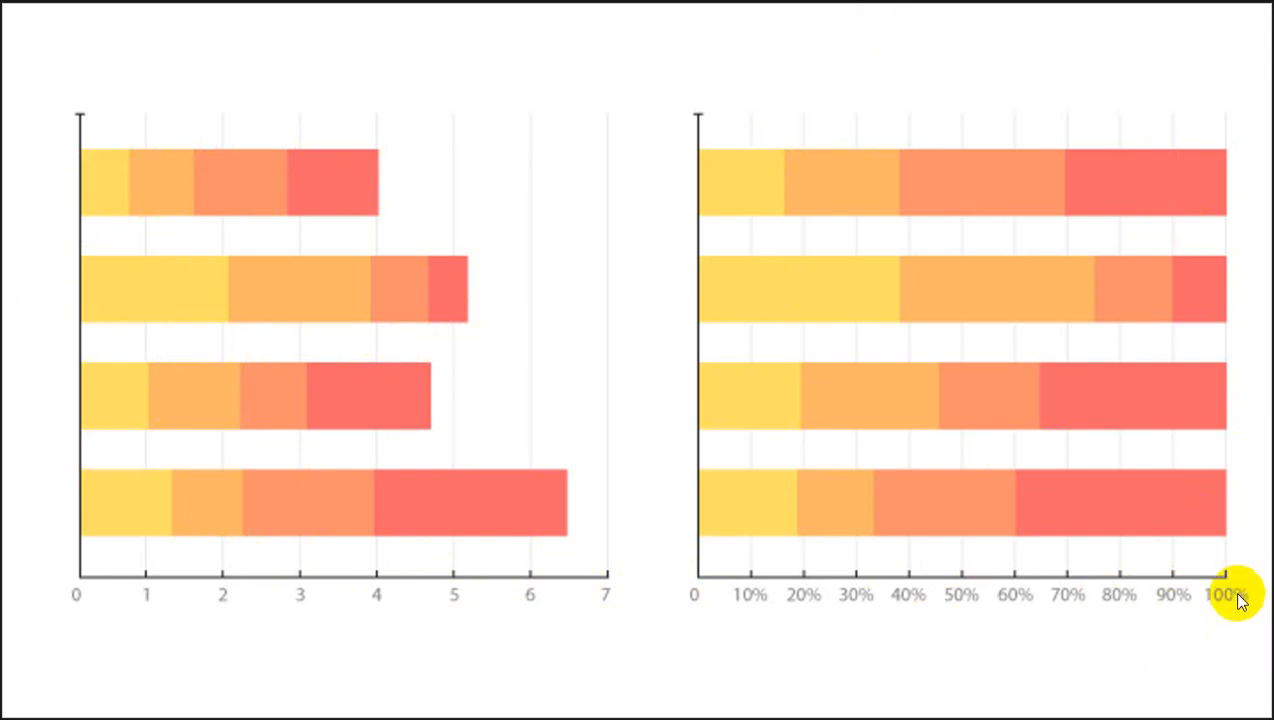
{"action": "mouse_move", "coordinate": [657, 593]}
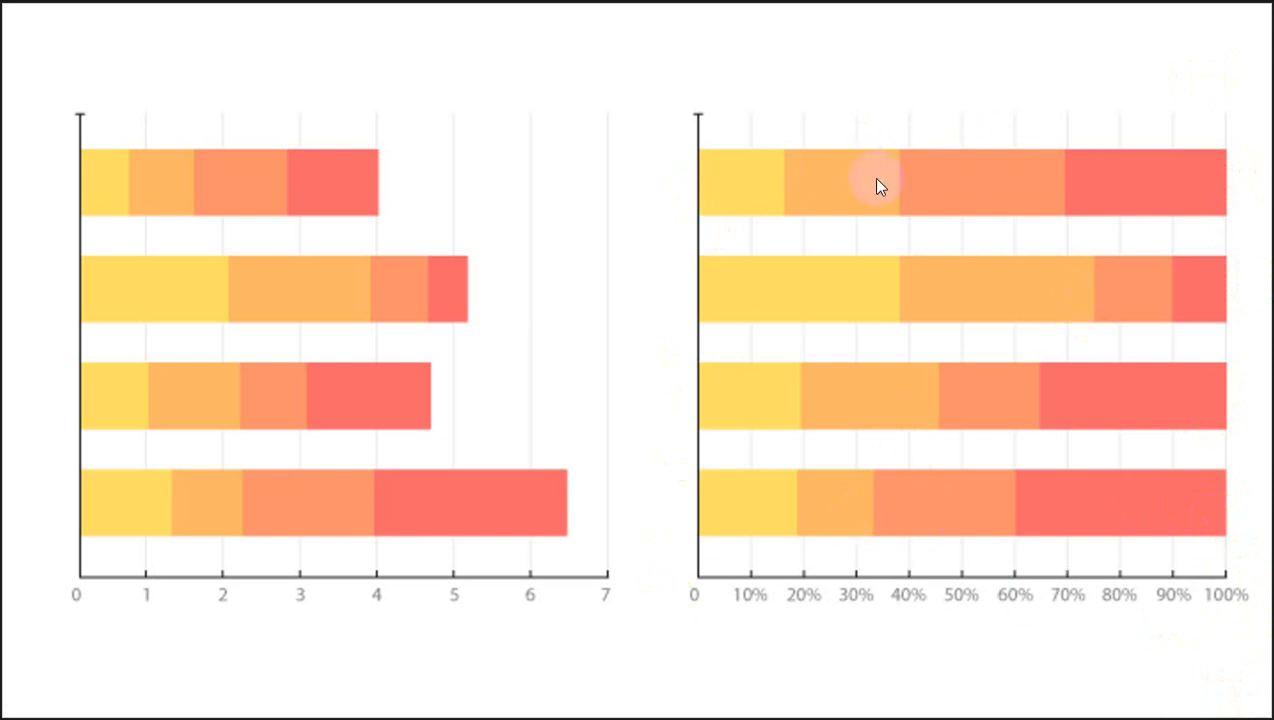
{"action": "mouse_move", "coordinate": [908, 553]}
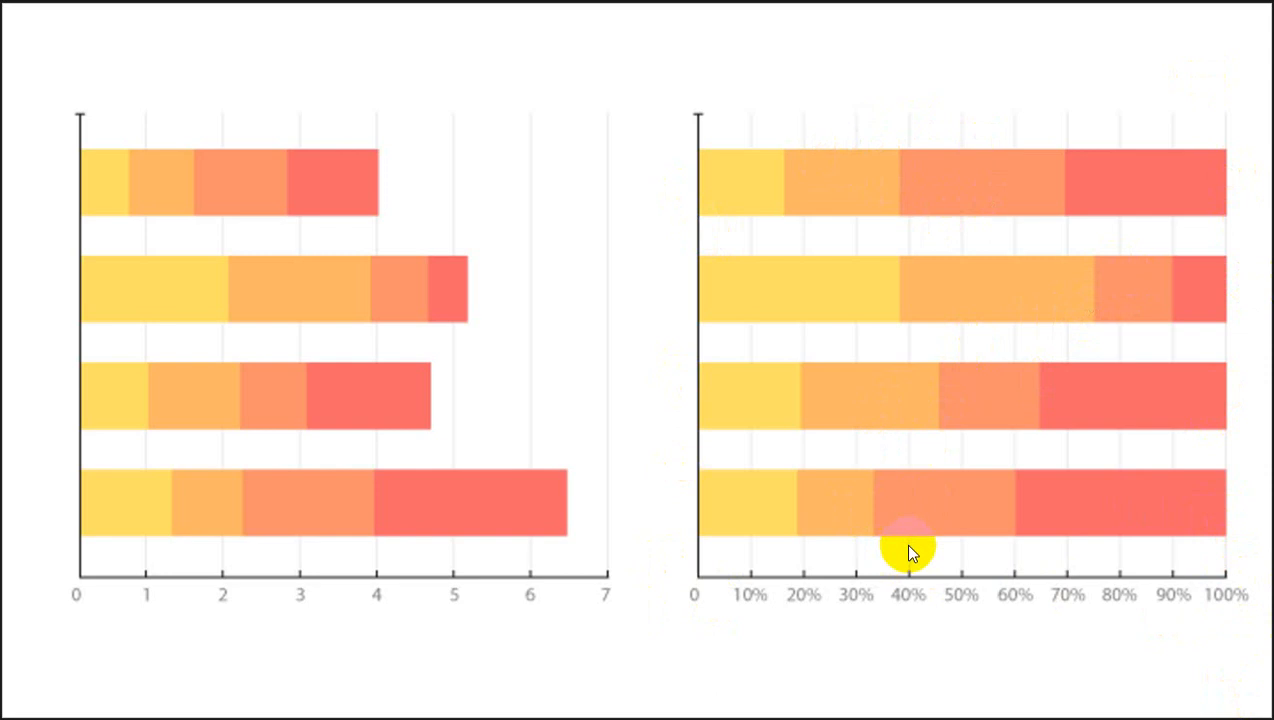
{"action": "mouse_move", "coordinate": [977, 645]}
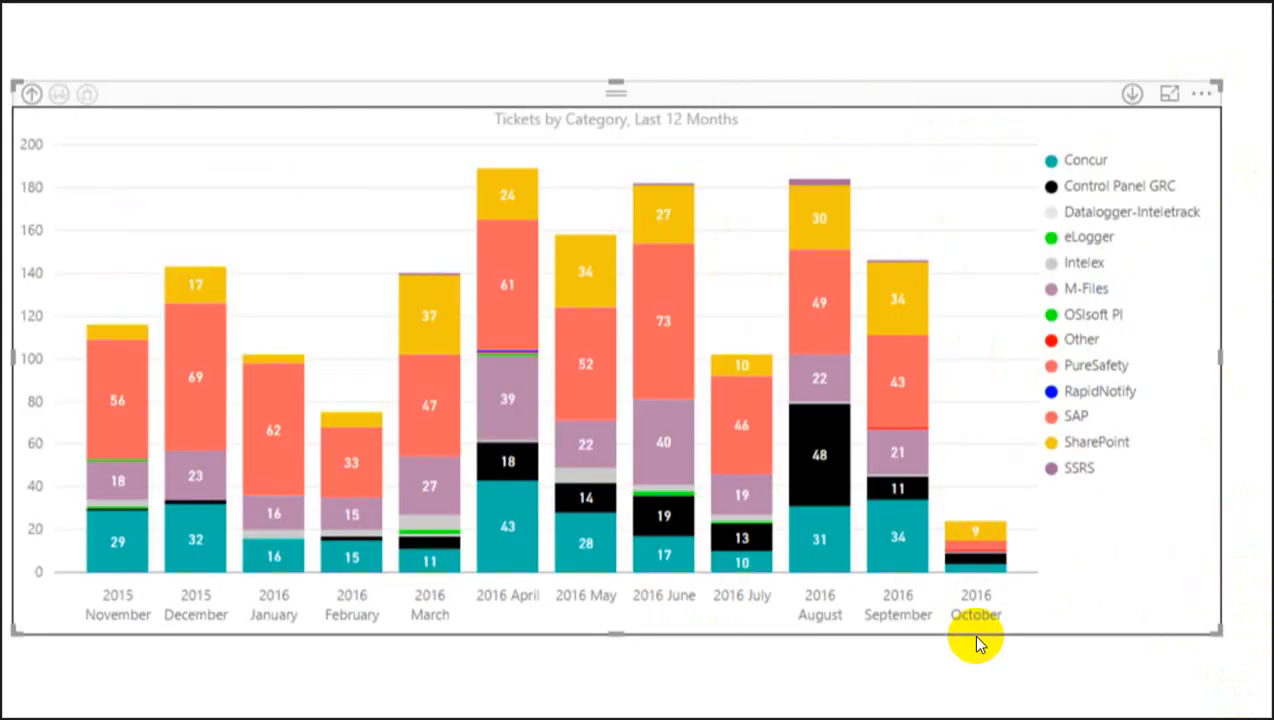
{"action": "mouse_move", "coordinate": [1237, 645]}
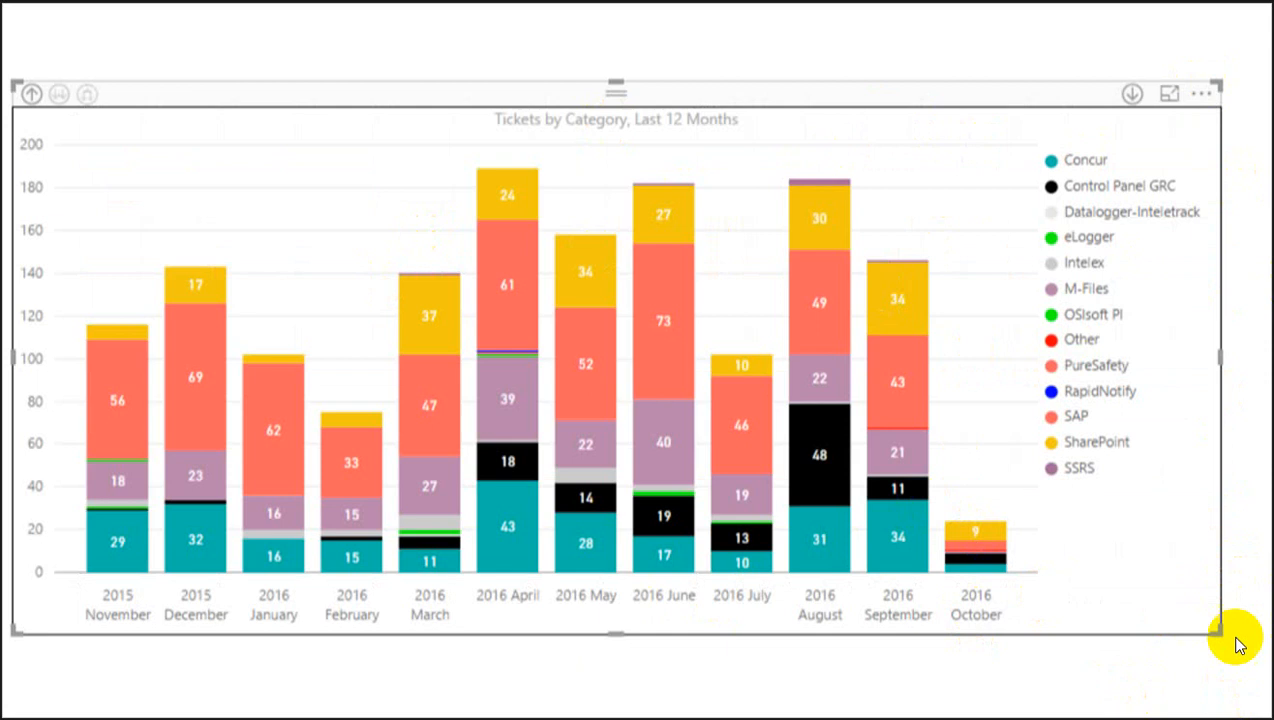
{"action": "mouse_move", "coordinate": [1210, 618]}
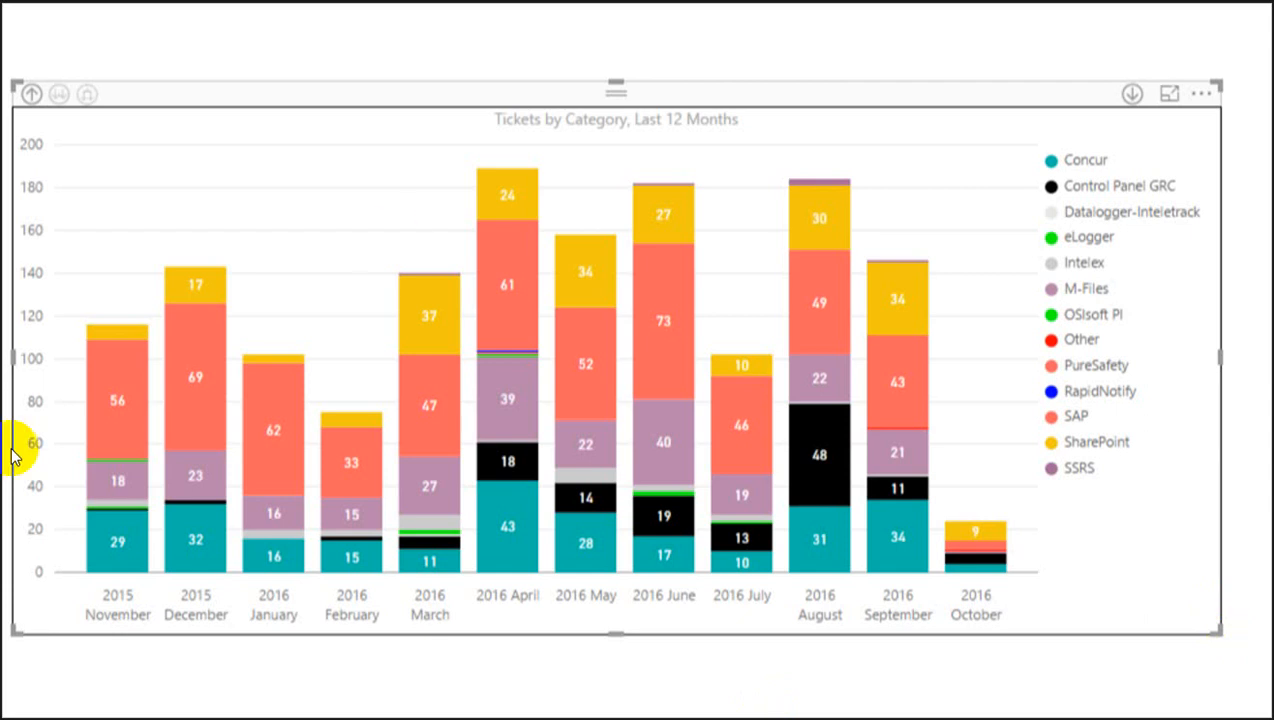
{"action": "mouse_move", "coordinate": [30, 625]}
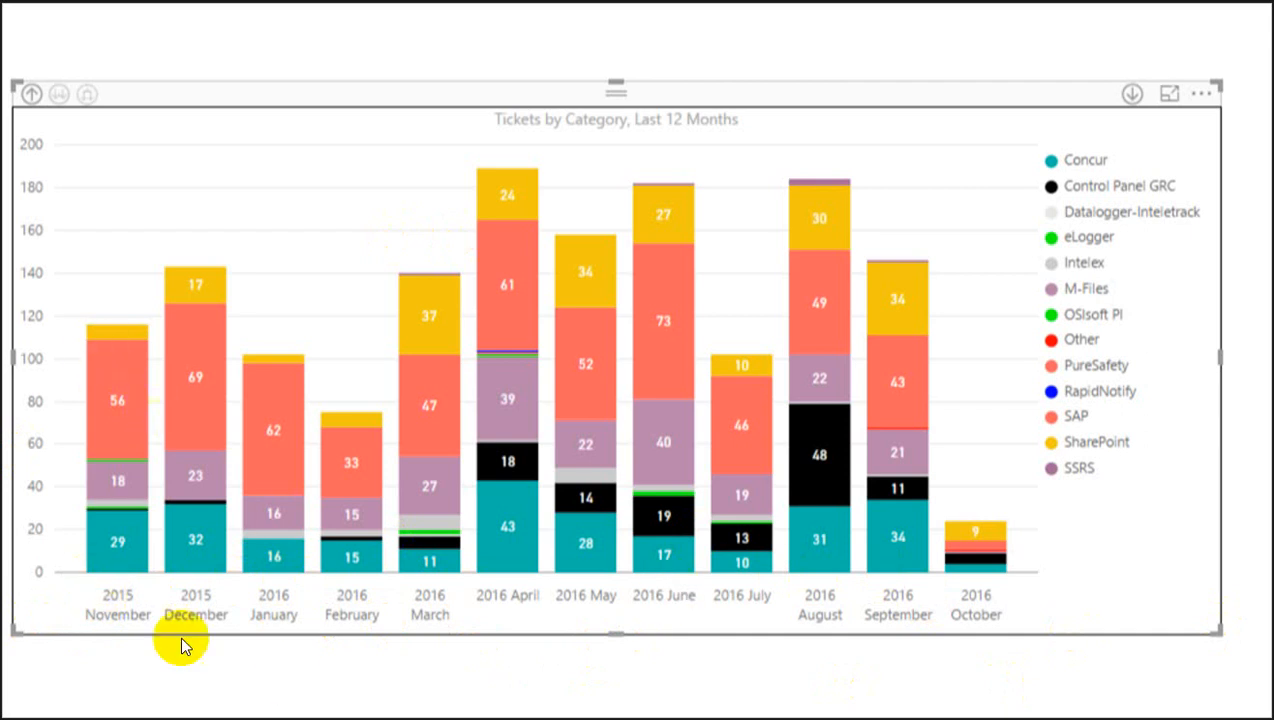
{"action": "mouse_move", "coordinate": [48, 320]}
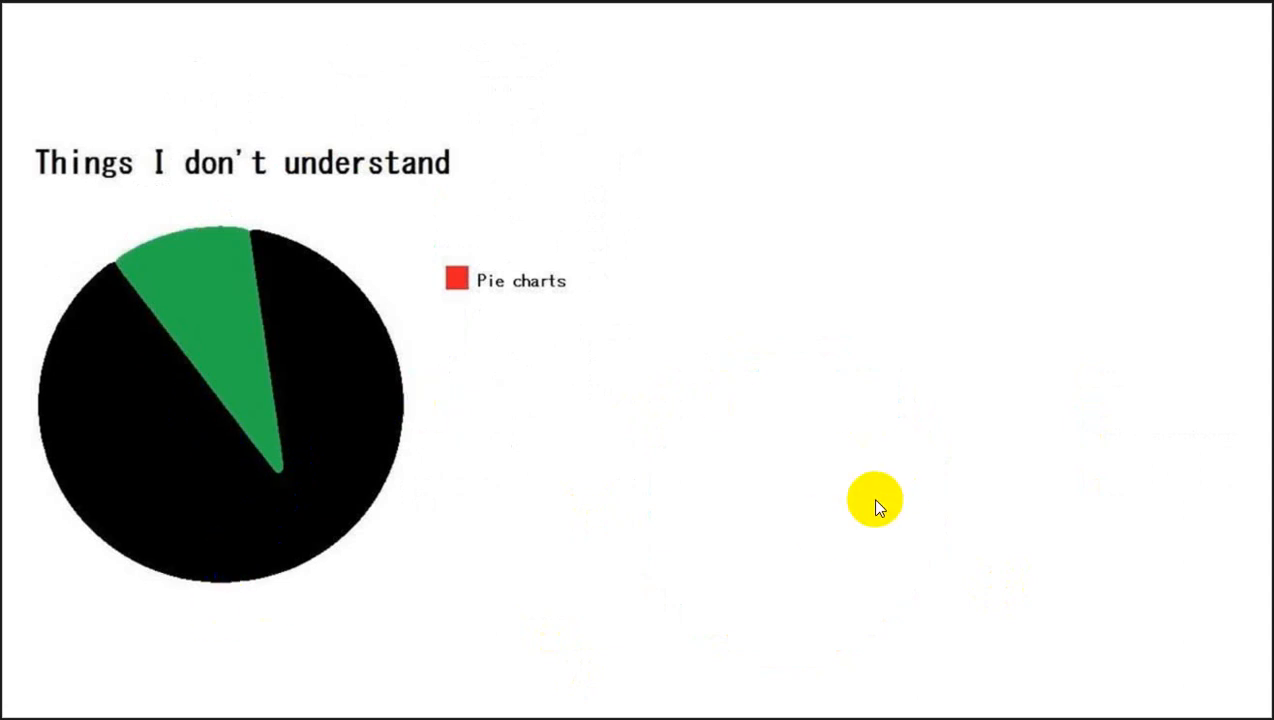
{"action": "key", "text": "Right"}
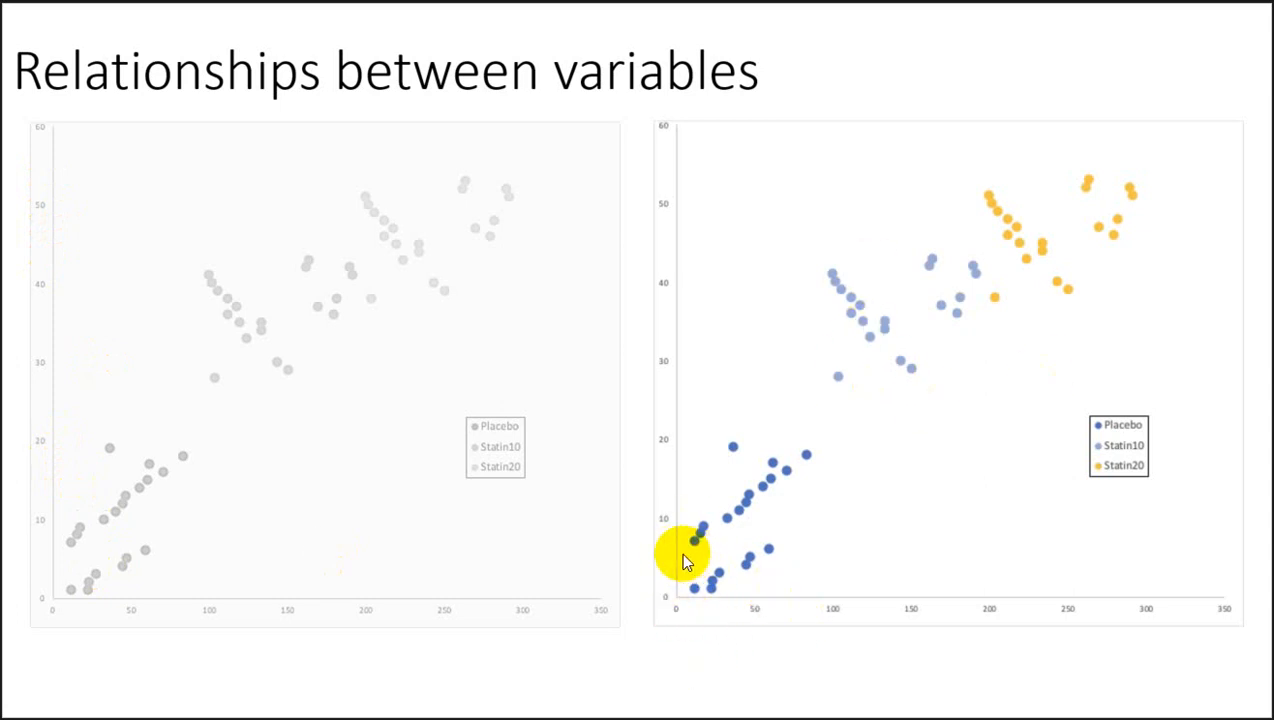
{"action": "mouse_move", "coordinate": [837, 296]}
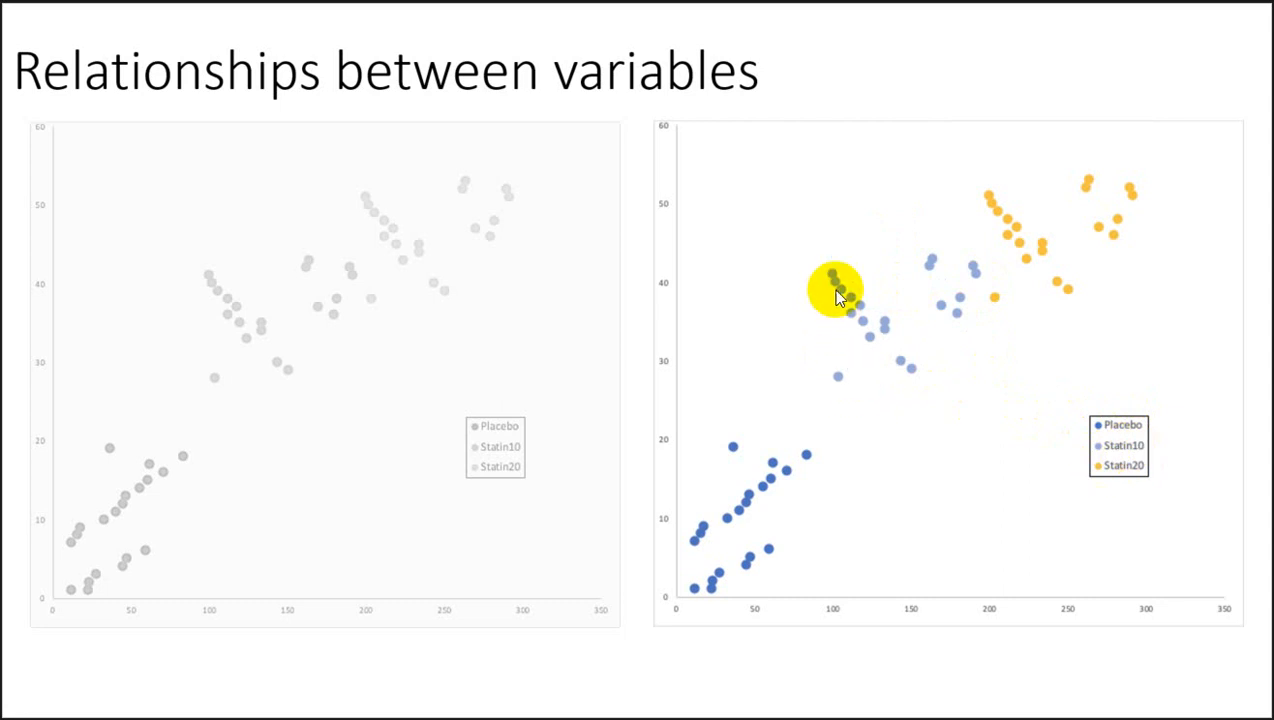
{"action": "mouse_move", "coordinate": [678, 364]}
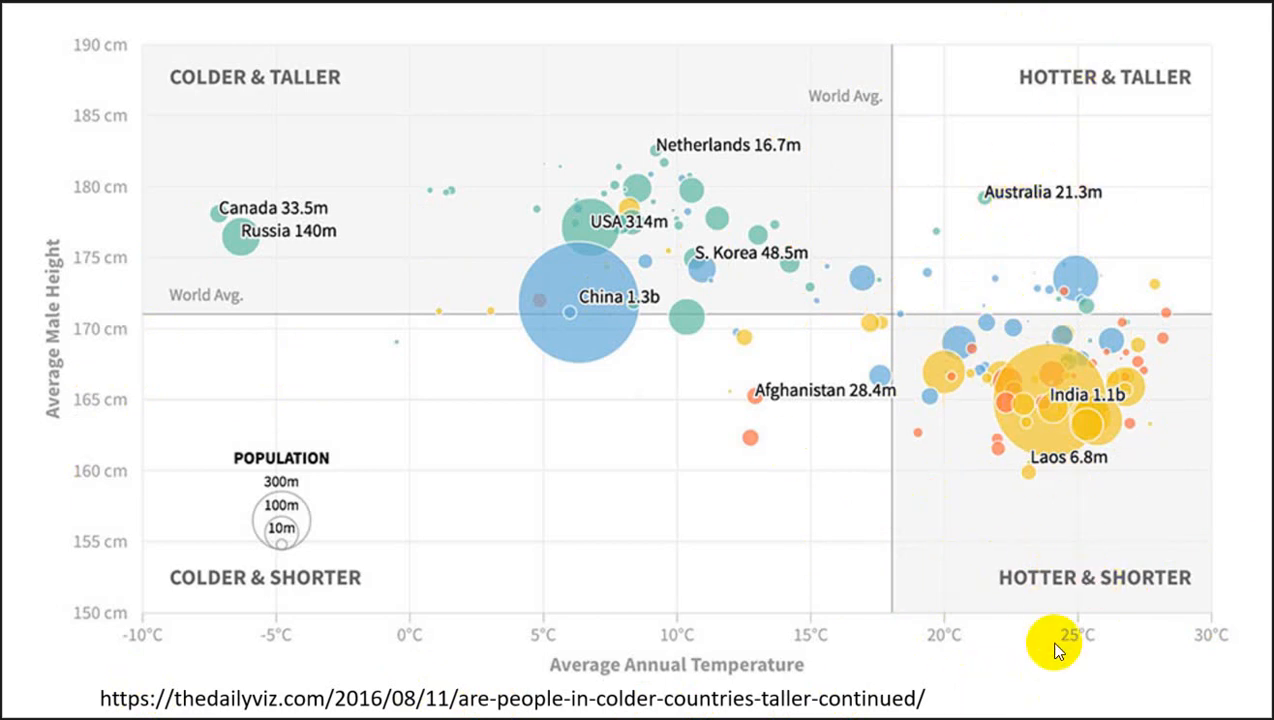
{"action": "mouse_move", "coordinate": [938, 653]}
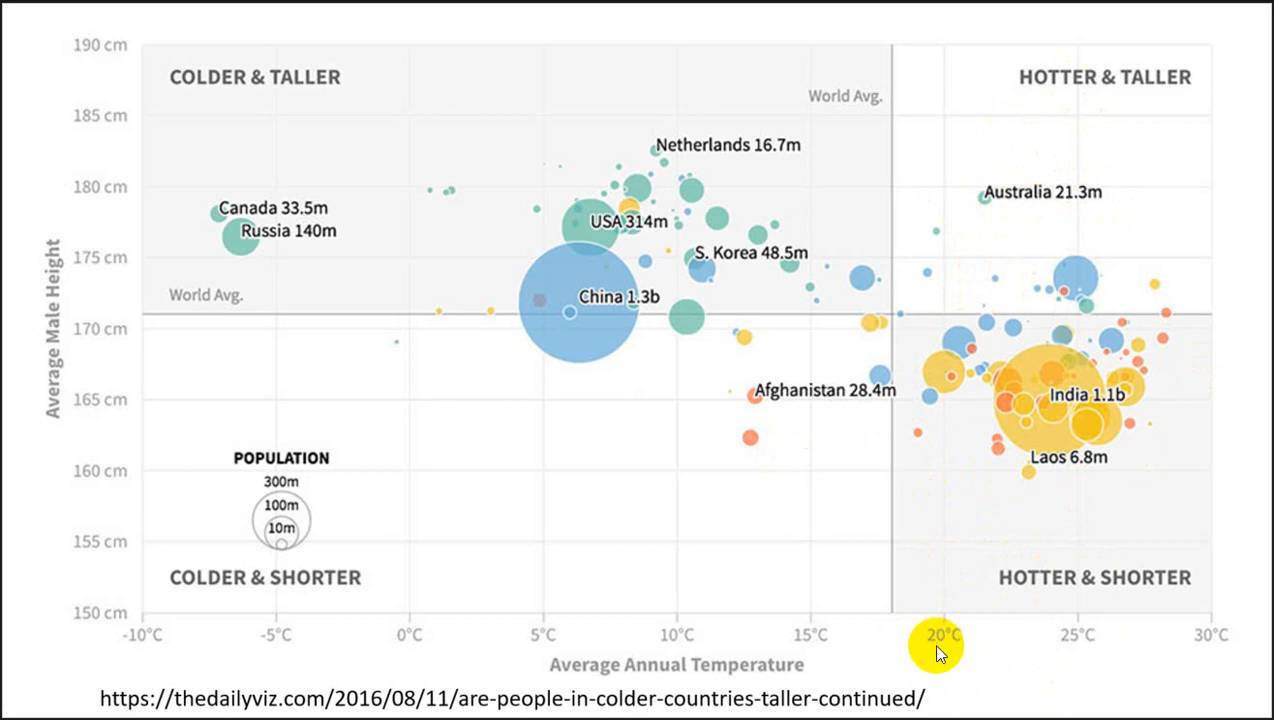
{"action": "mouse_move", "coordinate": [950, 659]}
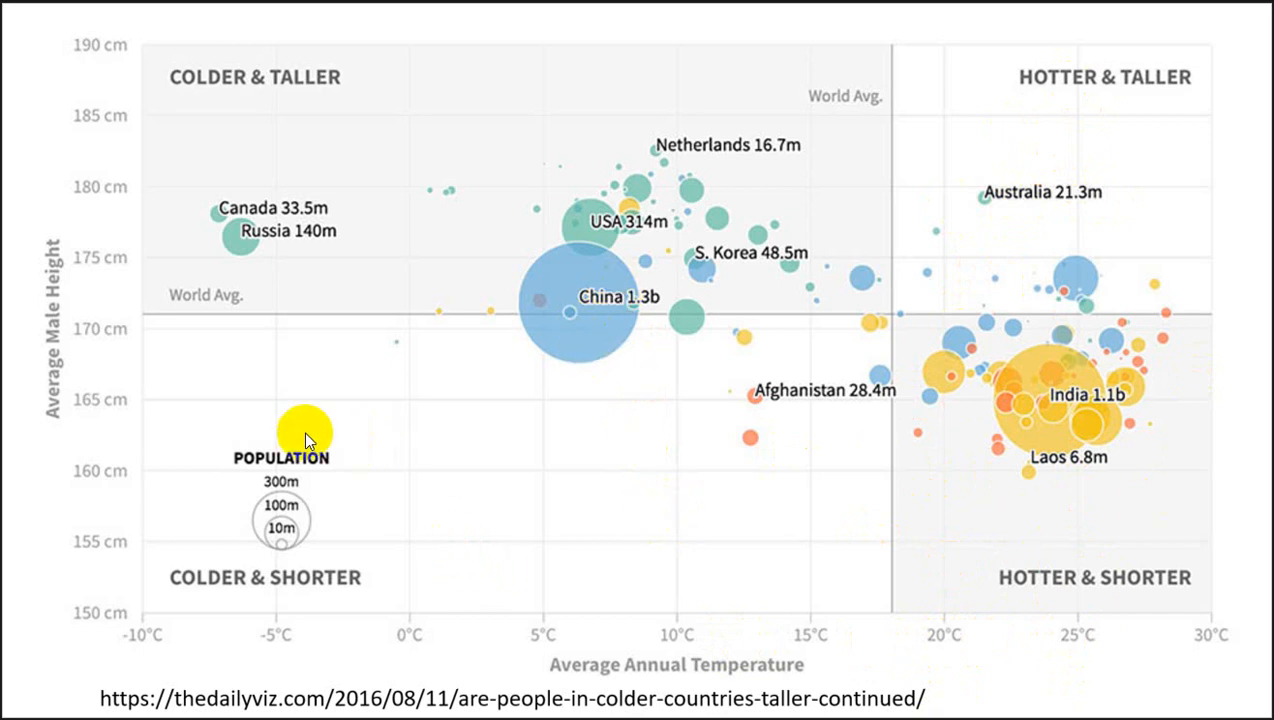
{"action": "mouse_move", "coordinate": [1161, 422]}
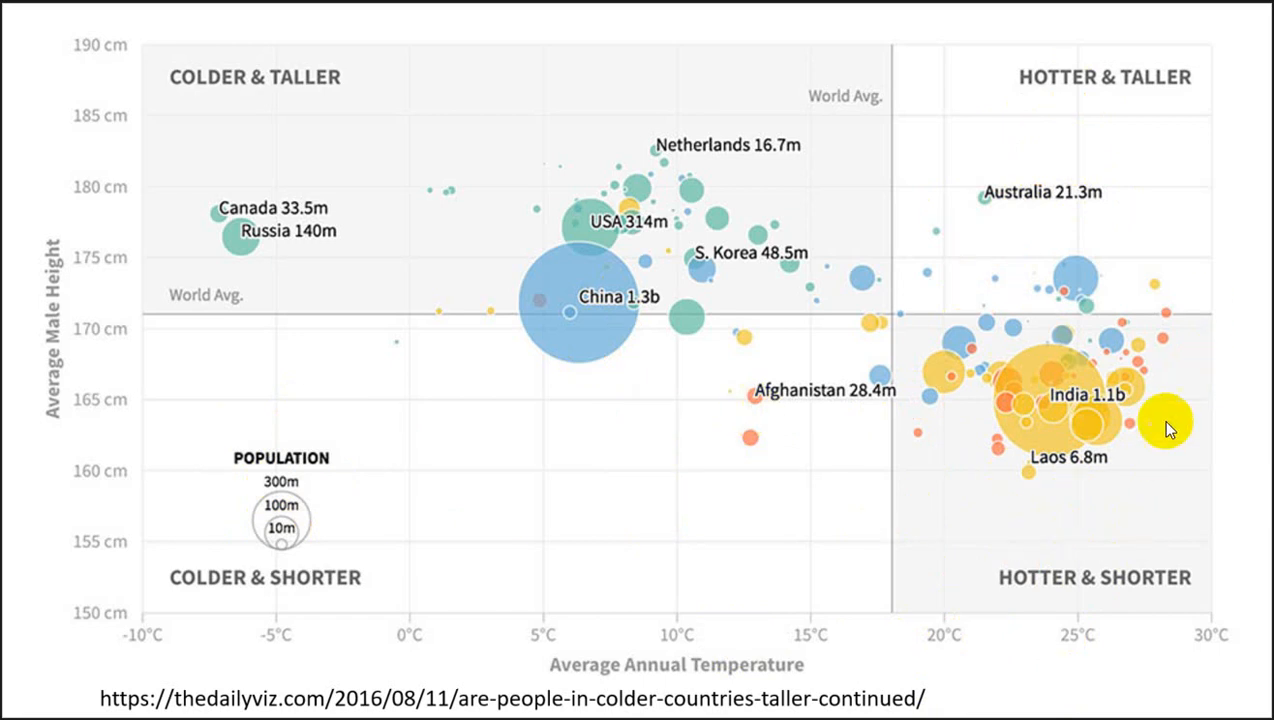
{"action": "mouse_move", "coordinate": [280, 265]}
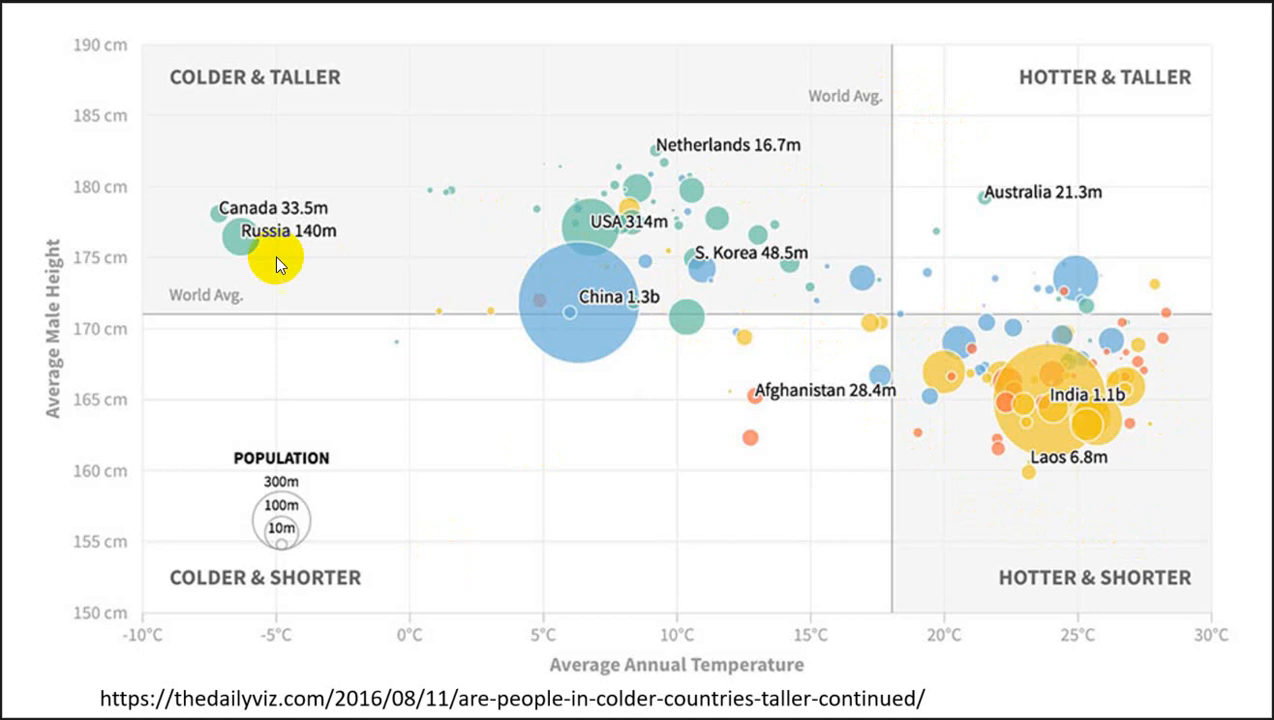